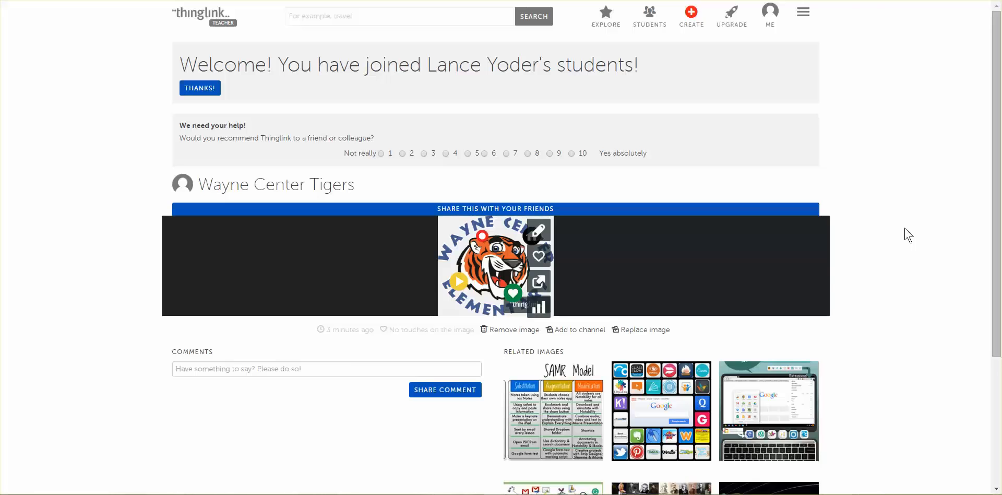
mouse_move(538, 281)
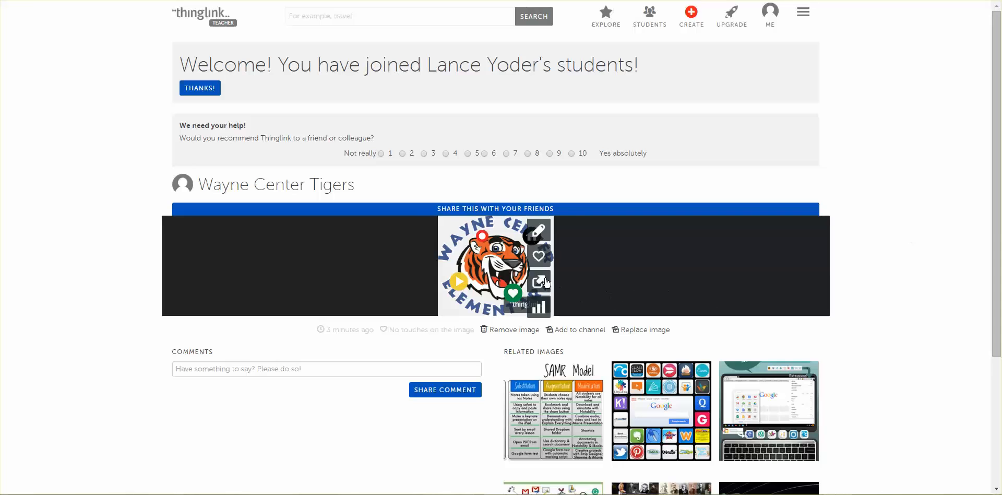
- Open the share popup for the Wayne Center Tigers image
click(537, 282)
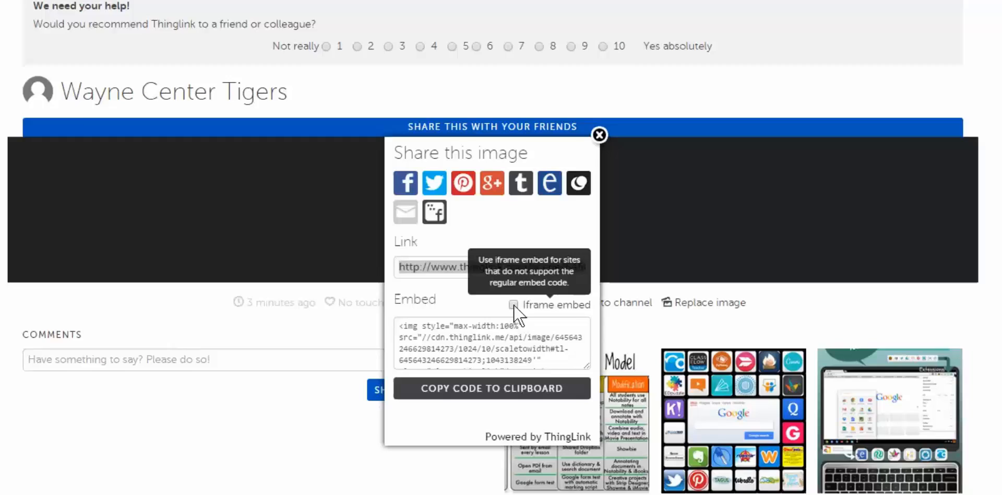
- Switch to iframe embed, set width 640 (554 tall), and copy the code
click(514, 305)
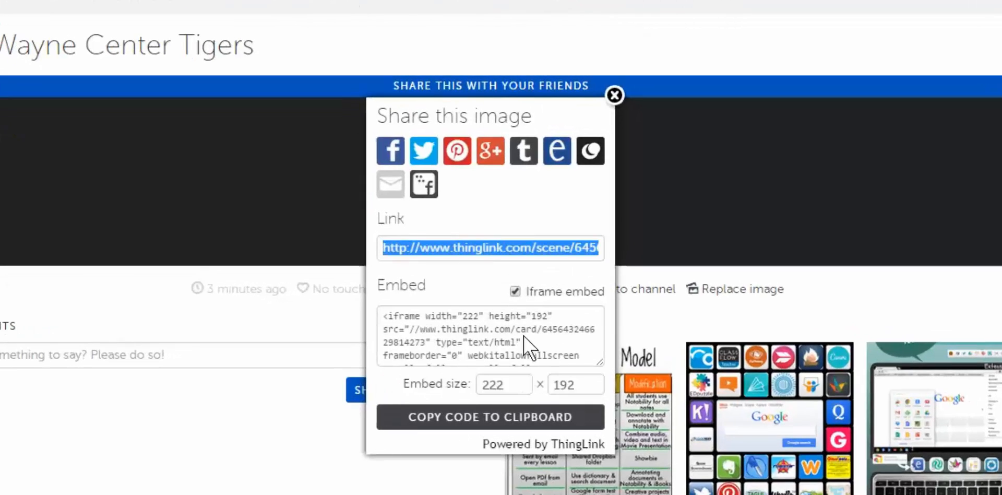
mouse_move(504, 384)
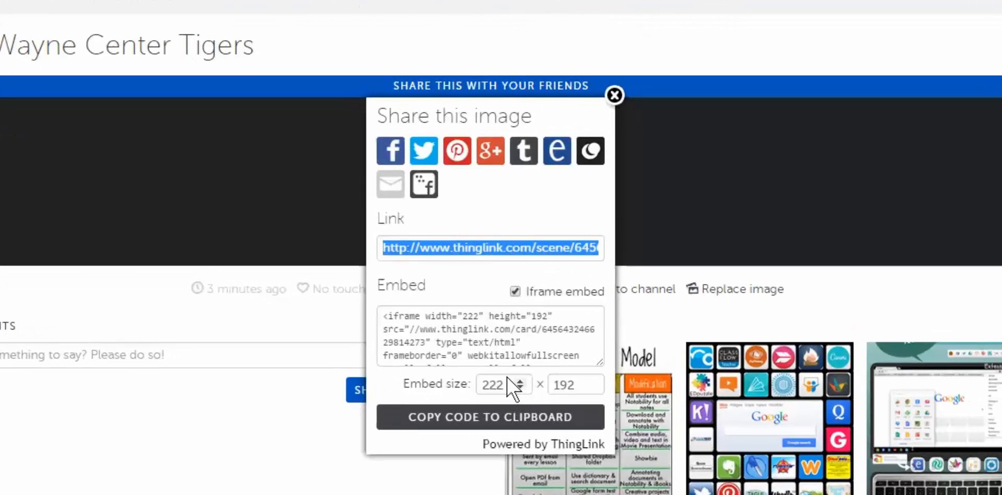
click(492, 384)
text(640)
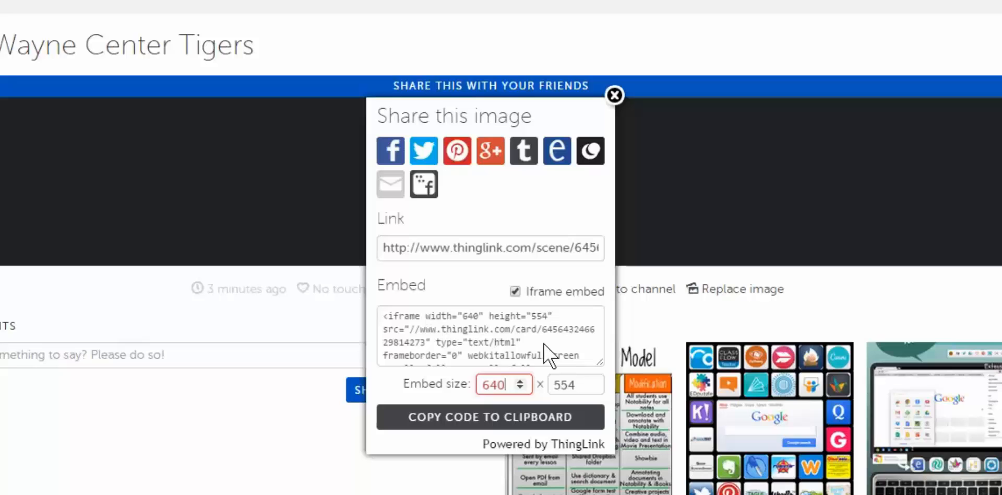
click(489, 335)
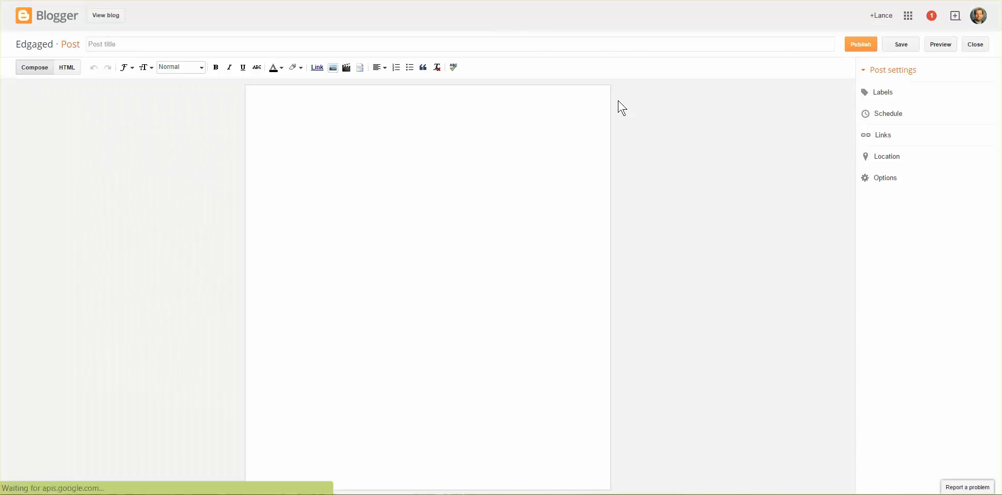
mouse_move(237, 95)
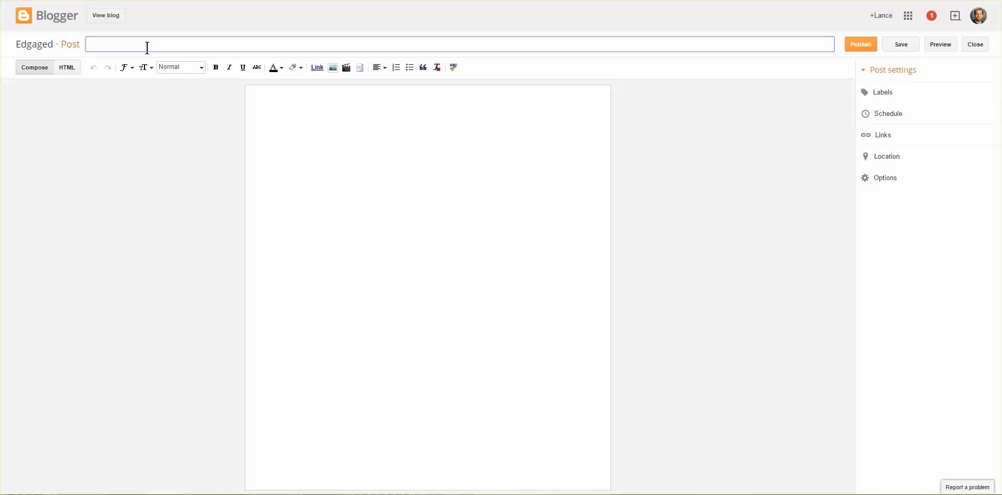
- Title the post 'Thinglink' and put the body editor in HTML mode
text(Thinglink...)
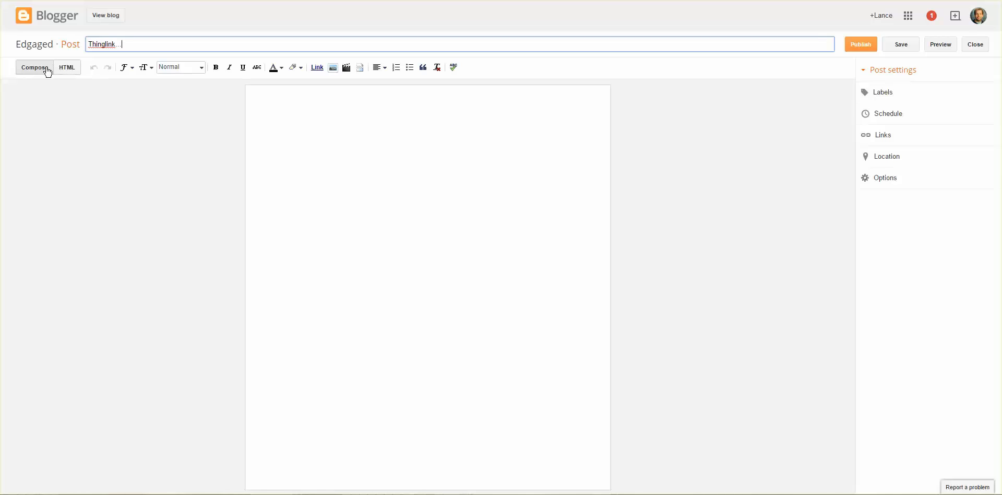
click(66, 68)
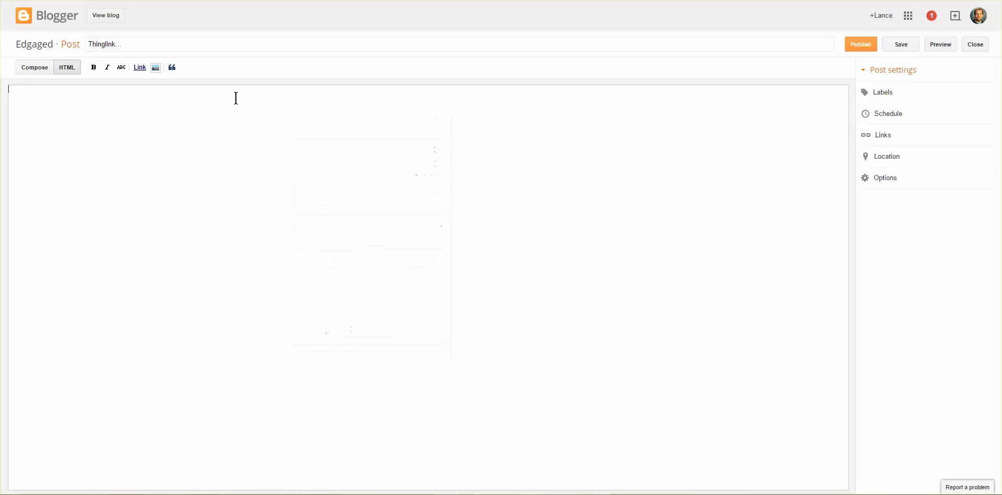
- Paste the ThingLink iframe into the HTML body and view it in Compose mode
click(67, 67)
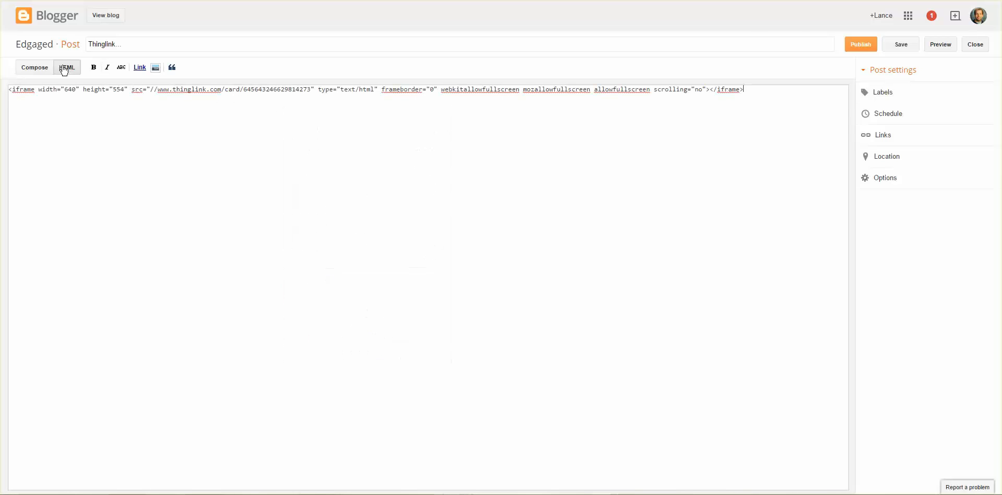
click(35, 67)
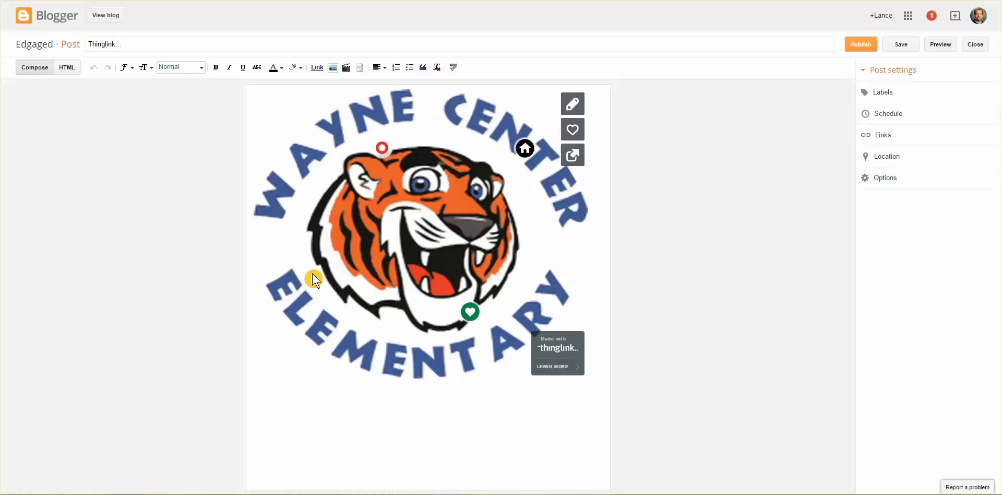
- Place the text cursor on the empty line below the embedded tiger image
click(381, 148)
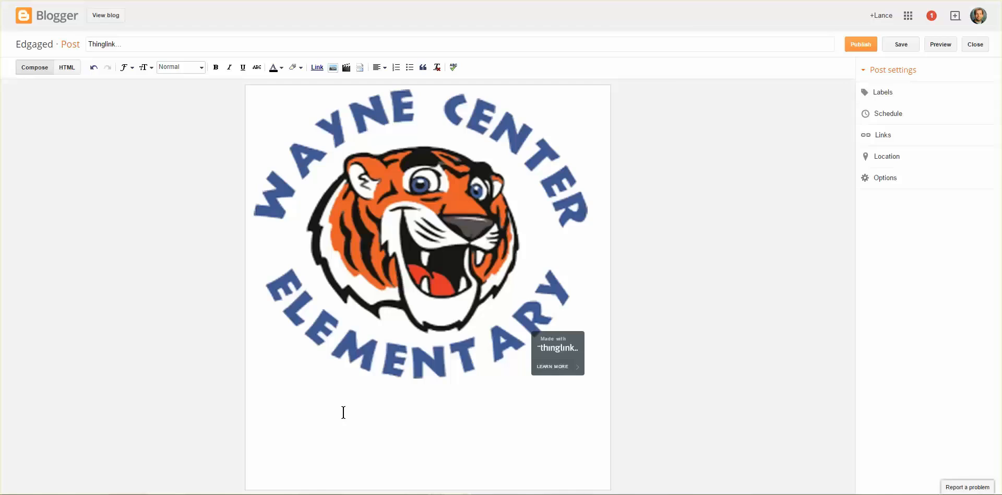
mouse_move(604, 350)
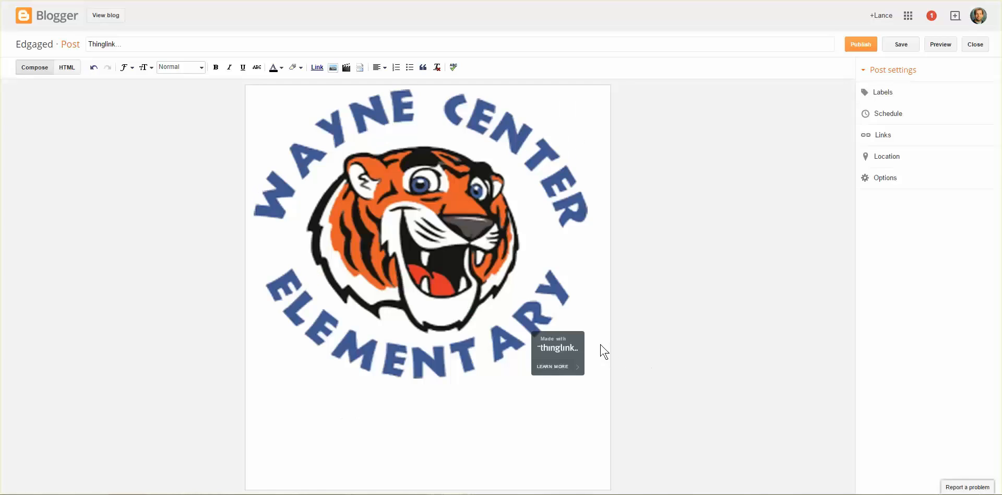
click(254, 396)
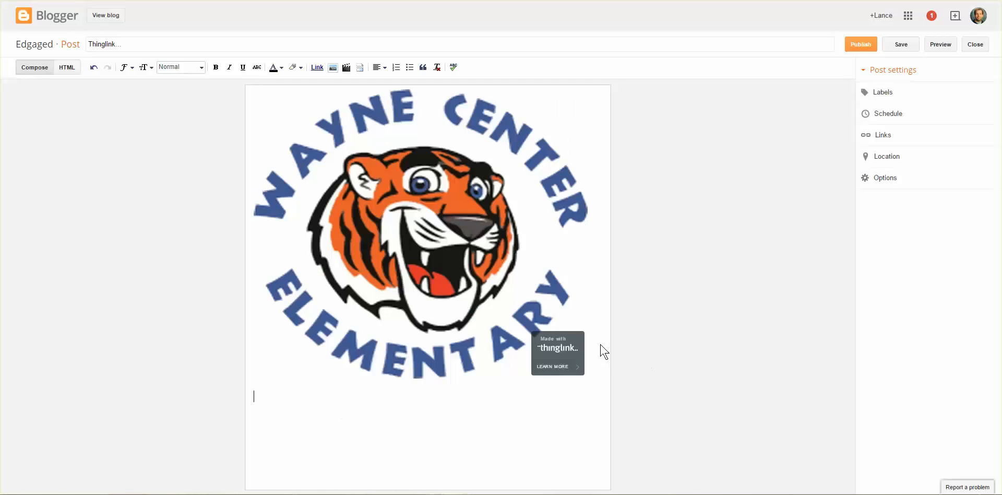